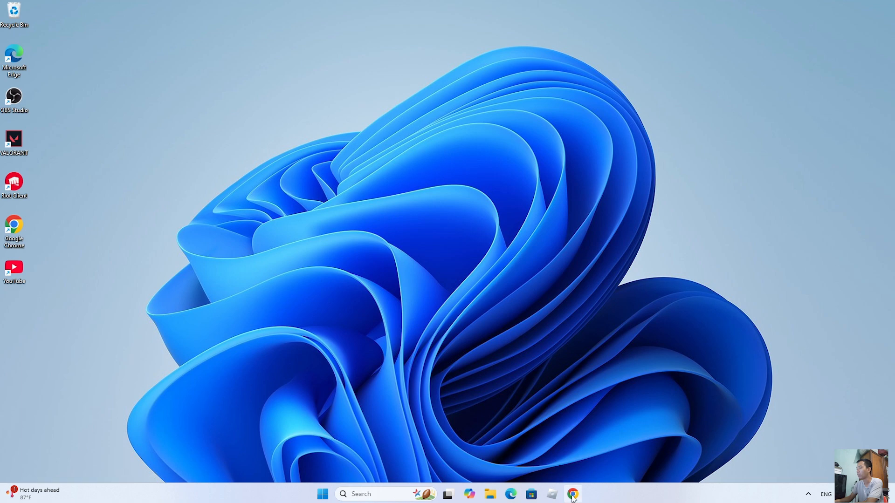
- Launch Google Chrome from the taskbar to reach the Steam store site
left_click(572, 494)
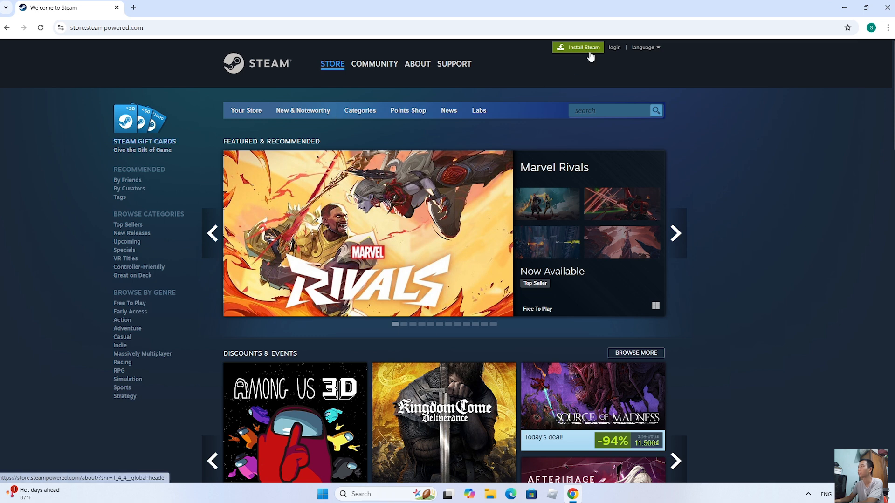
- Download the Steam installer from the About page and run it
left_click(578, 47)
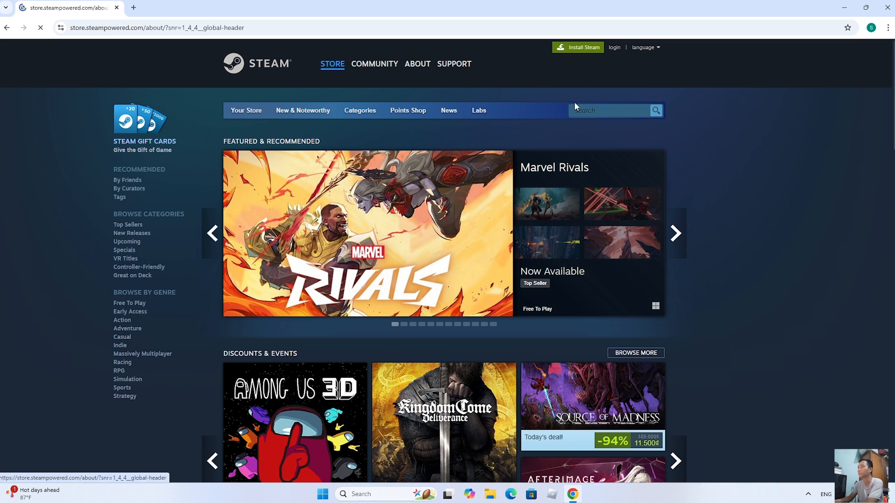
left_click(417, 63)
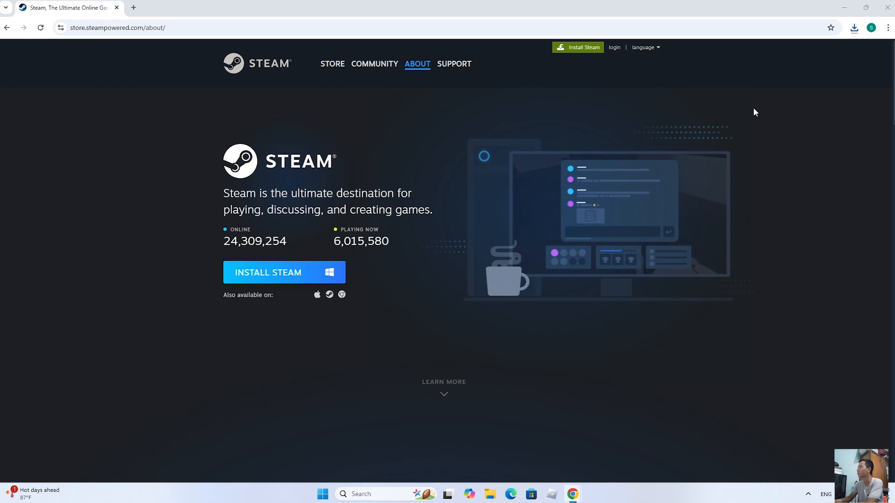
left_click(268, 272)
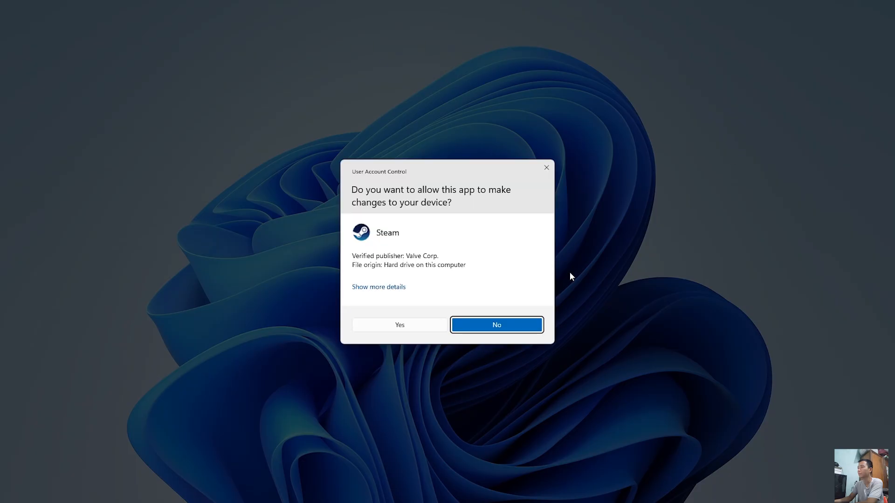
- Allow the installer, keep English and the default folder, install, and finish with Run Steam
left_click(399, 324)
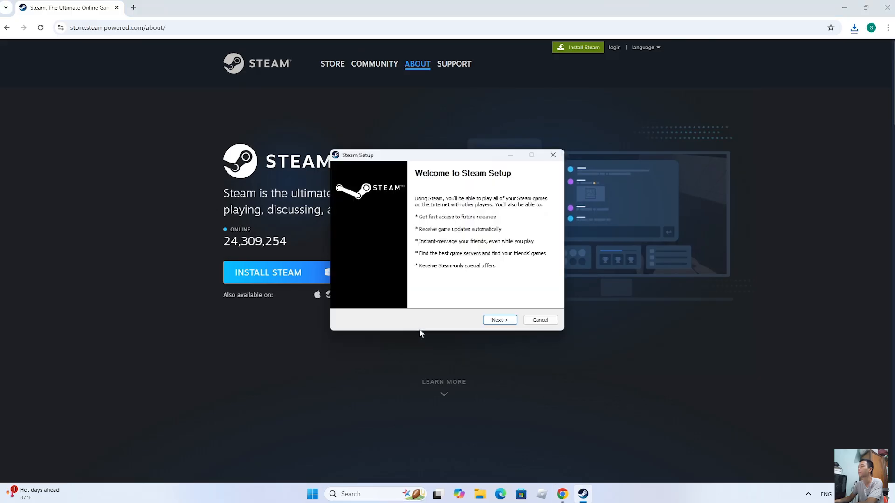
left_click(498, 320)
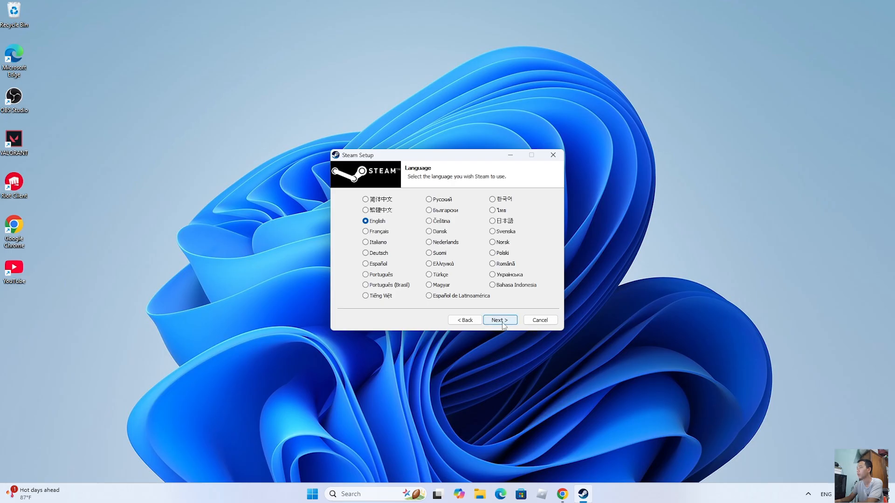
left_click(499, 320)
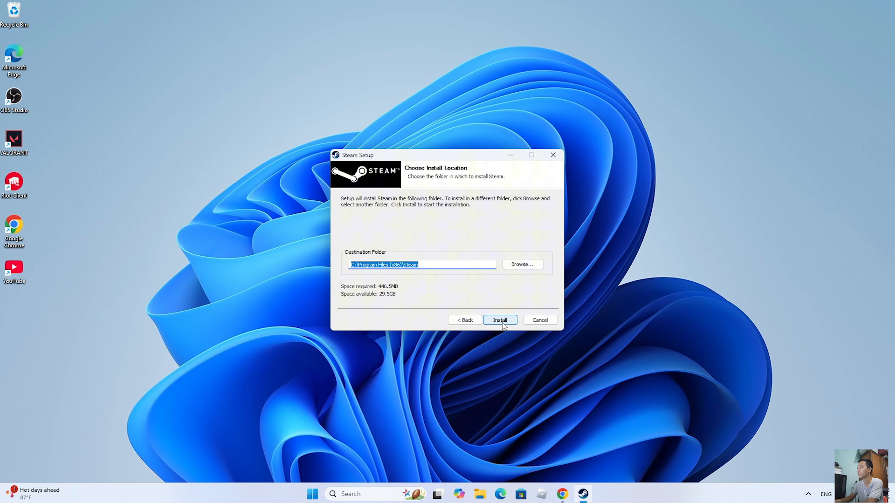
left_click(498, 320)
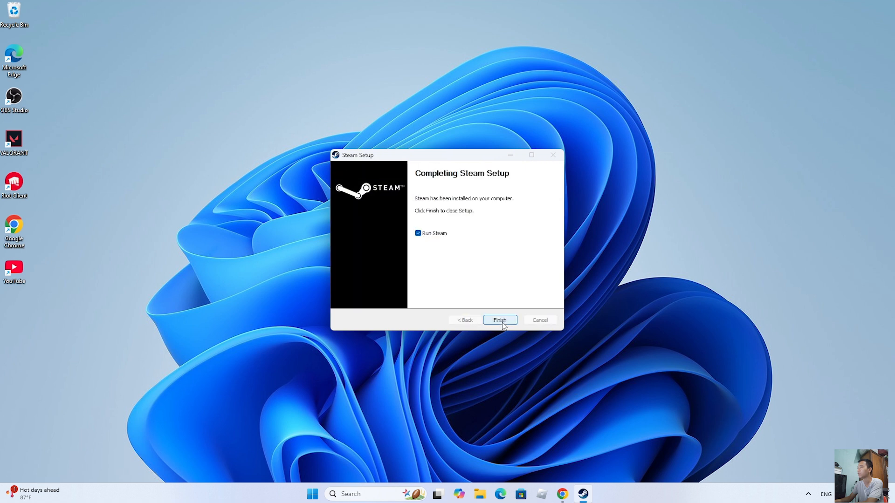
left_click(499, 320)
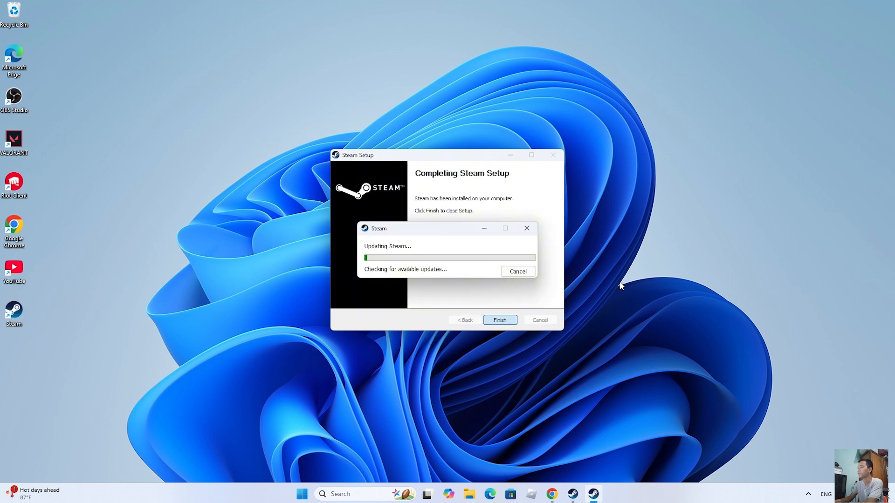
left_click(499, 320)
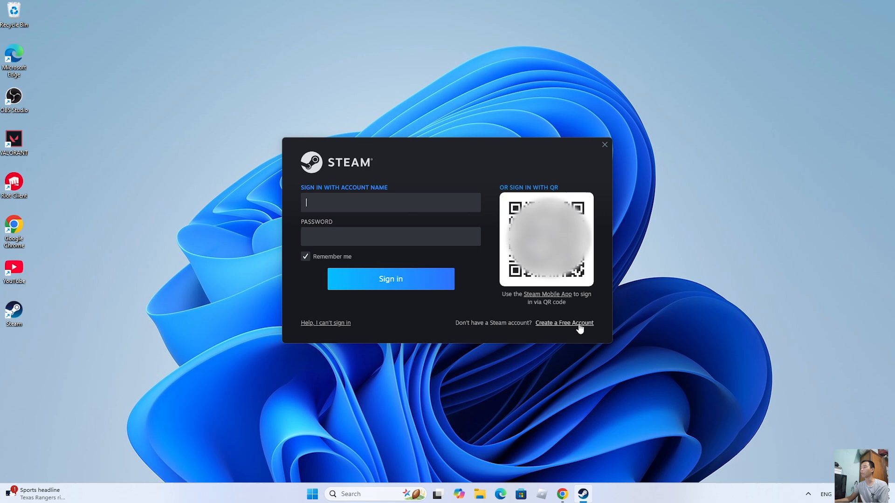
mouse_move(569, 328)
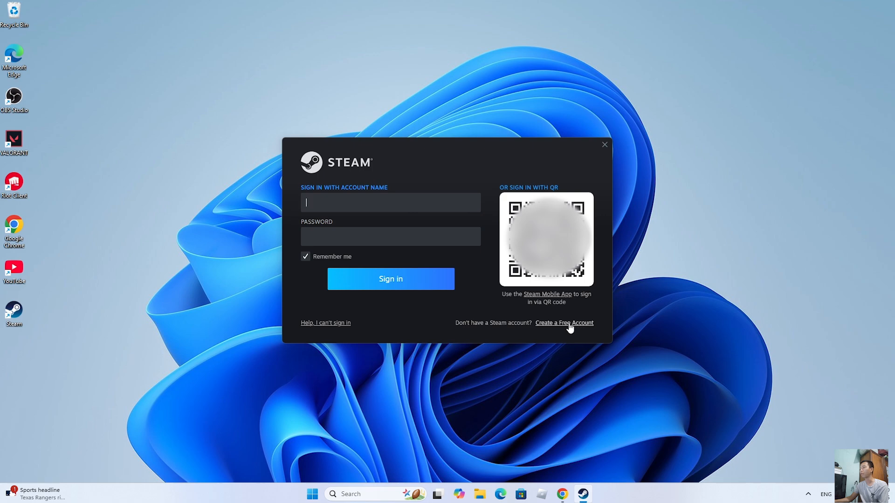
- Sign in to the Steam client so the Store home page opens
left_click(391, 279)
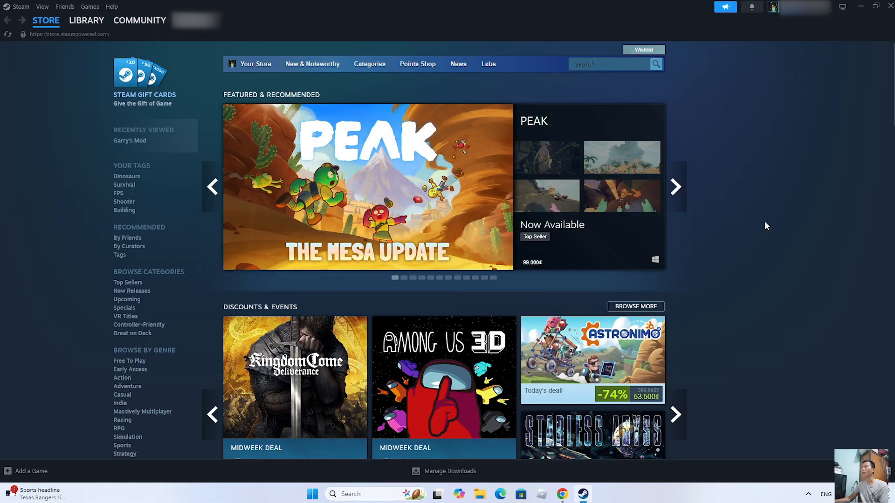
- Search the store for 'TERRARIA' and open the Terraria game page
left_click(607, 64)
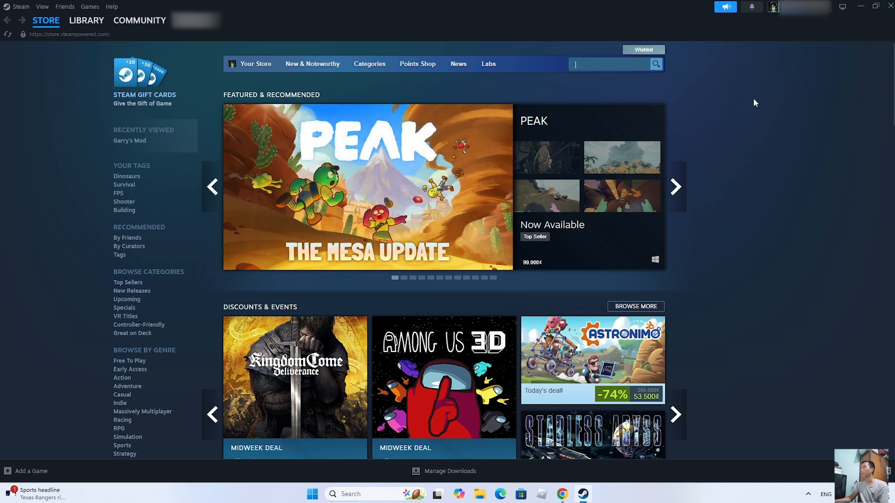
type("TERRARIA")
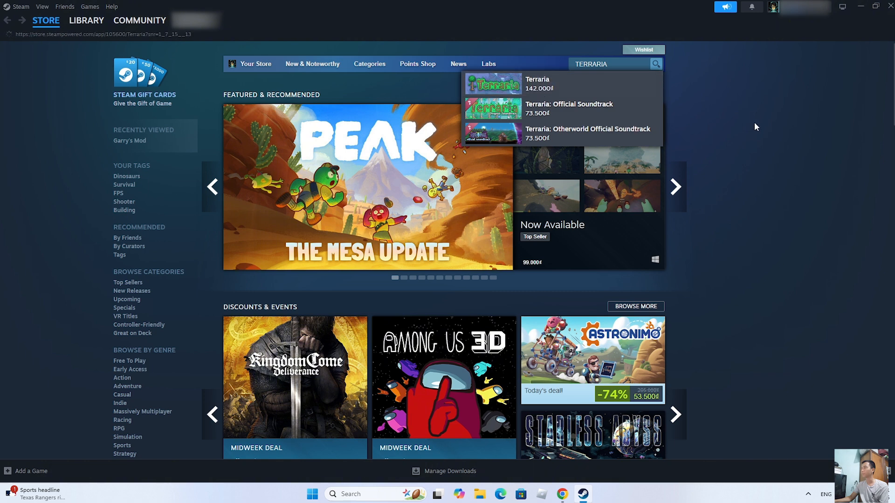
left_click(536, 83)
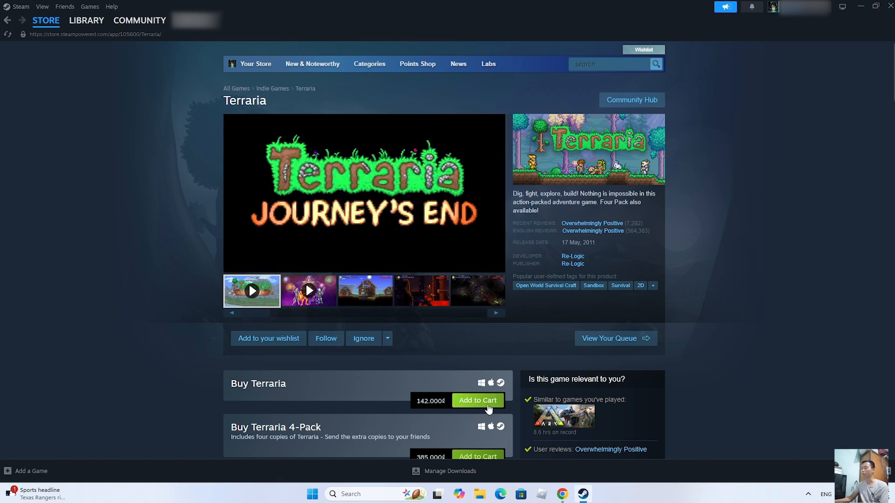
- Add Terraria to the cart, view the cart (142.000₫), and continue to payment
left_click(477, 400)
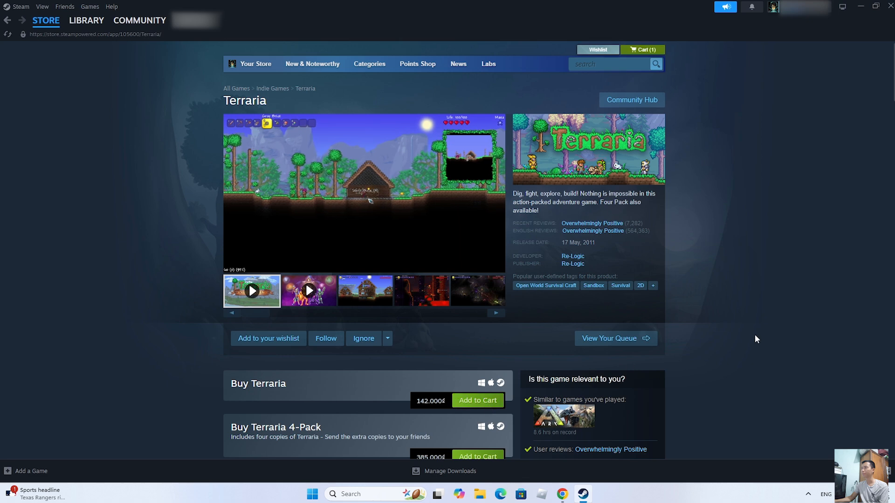
left_click(477, 400)
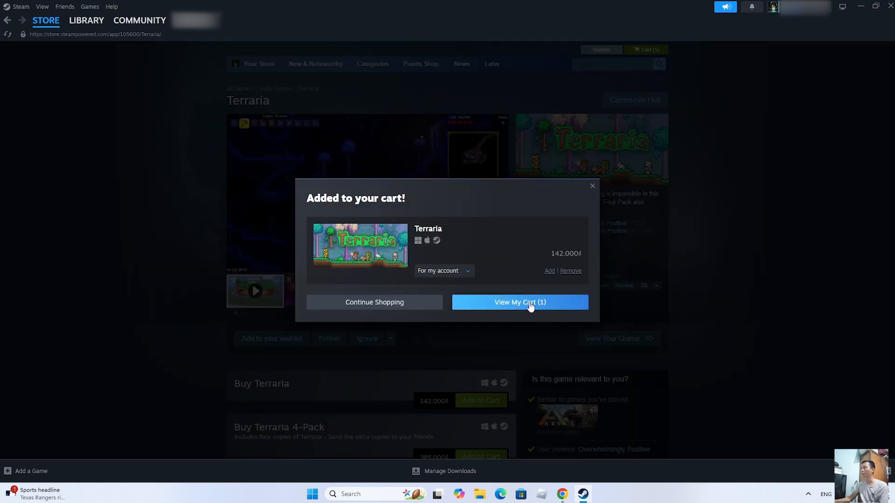
left_click(519, 302)
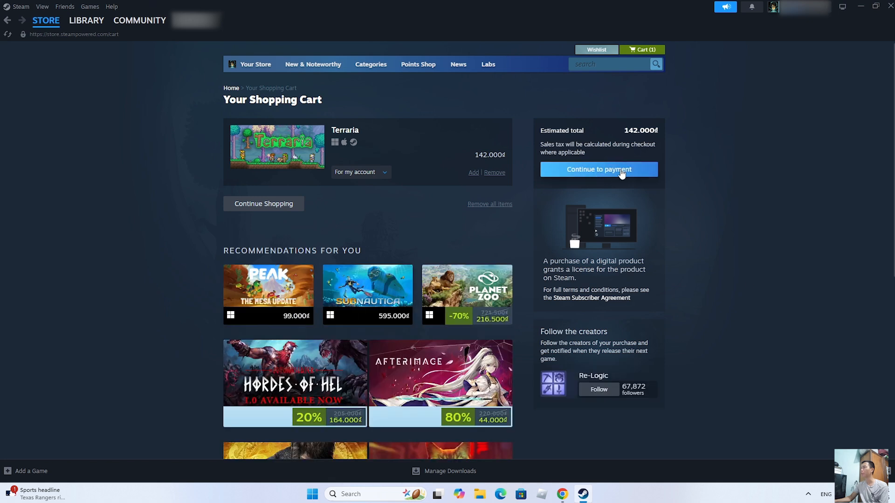
left_click(598, 169)
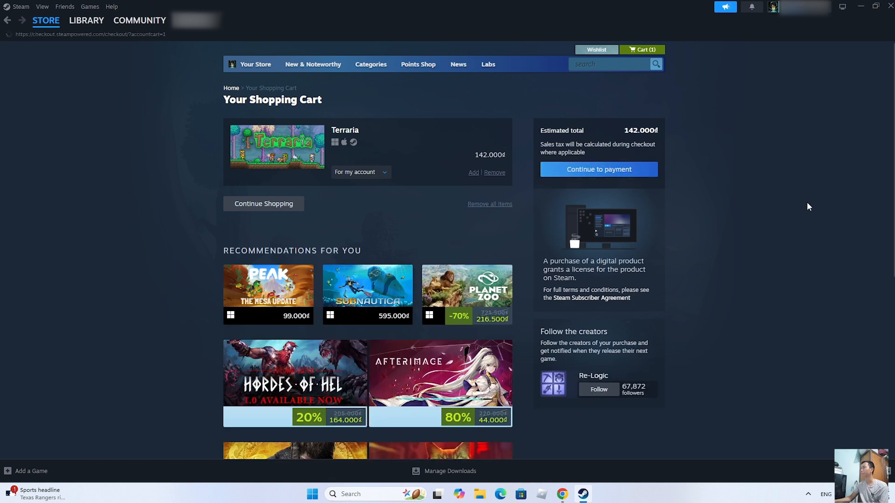
- Reach the empty payment and billing form, then head to LIBRARY
left_click(598, 169)
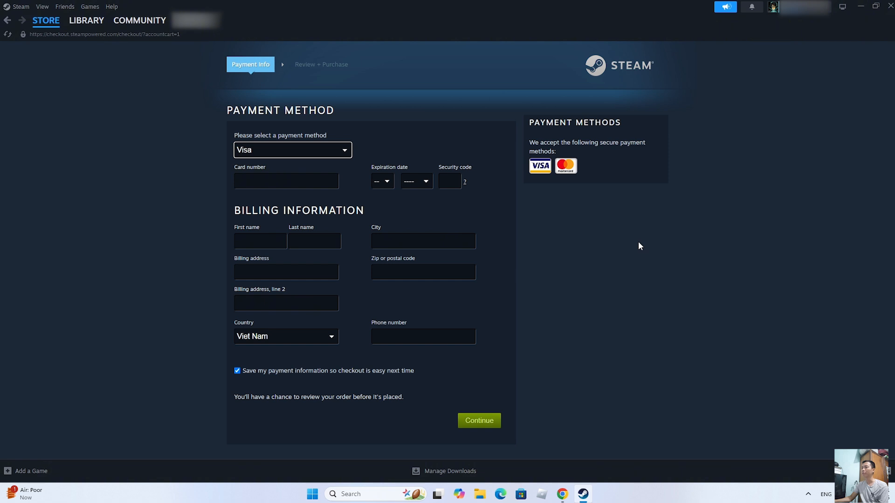
mouse_move(596, 286)
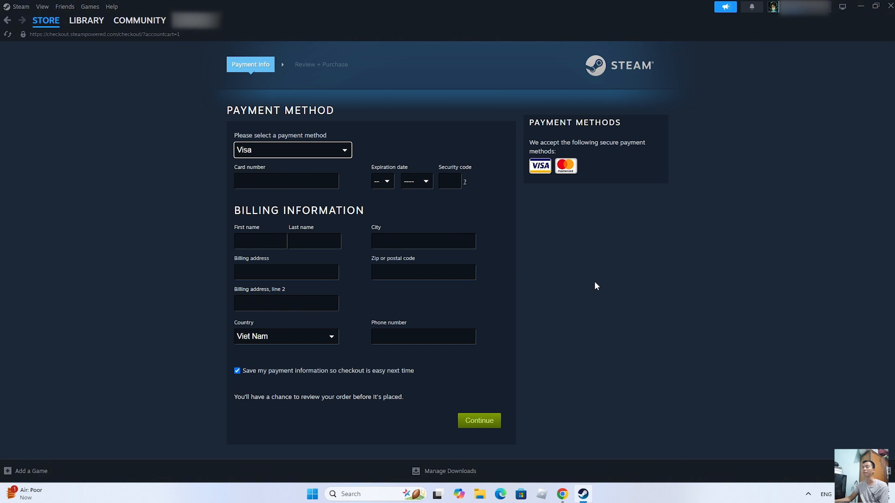
mouse_move(611, 282)
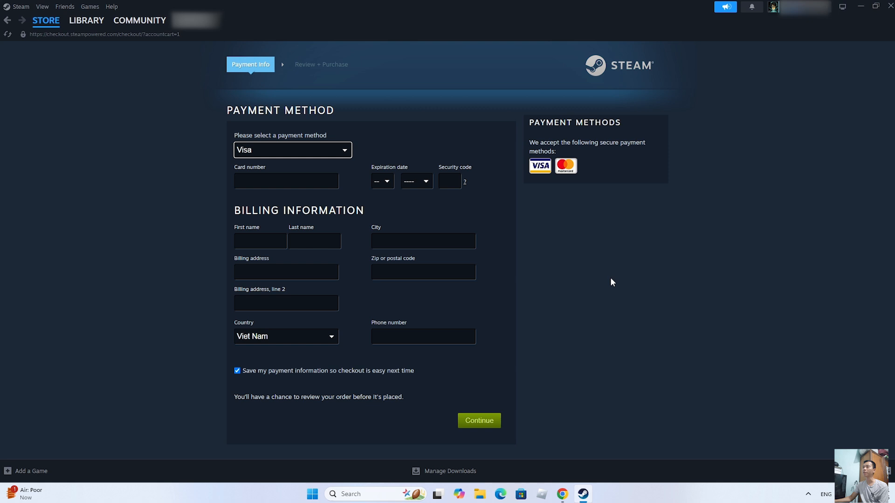
left_click(86, 20)
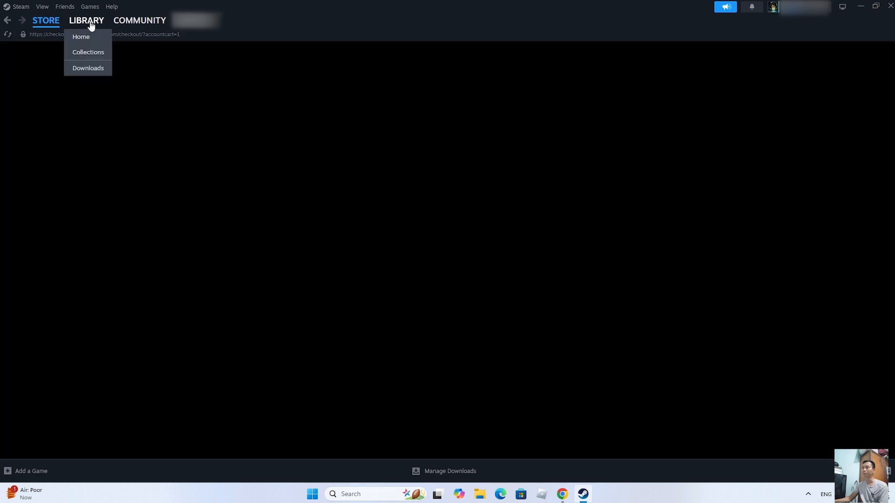
- Open Library Home and select Garry's Mod to show its INSTALL page
left_click(80, 36)
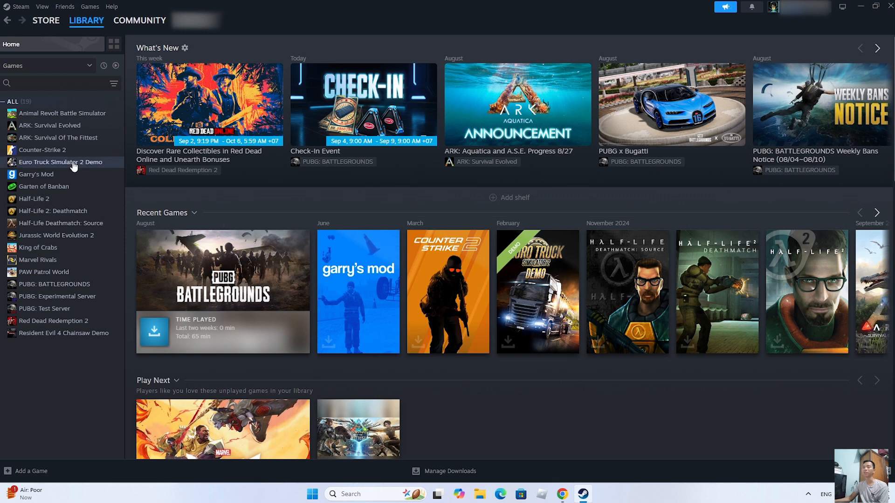
left_click(35, 174)
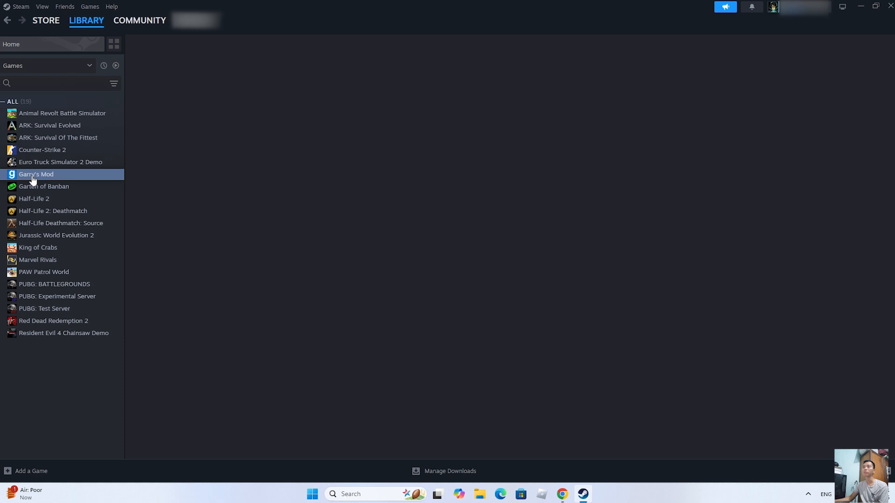
left_click(36, 173)
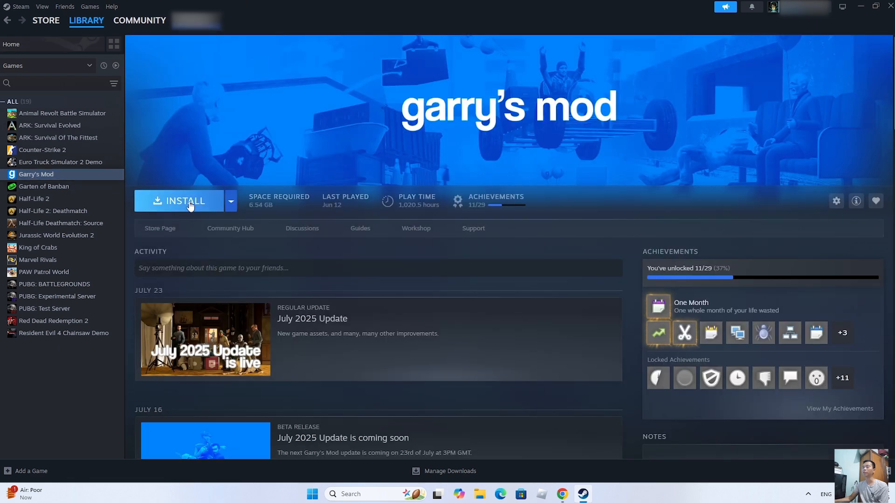
mouse_move(376, 252)
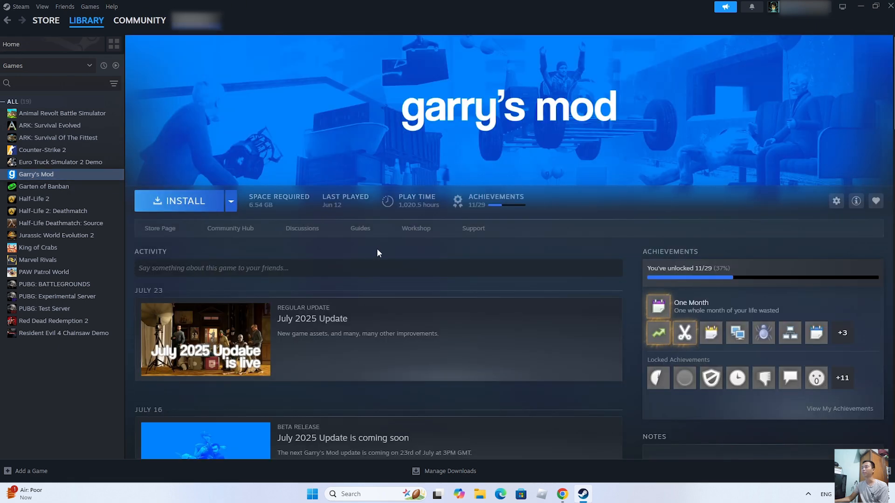